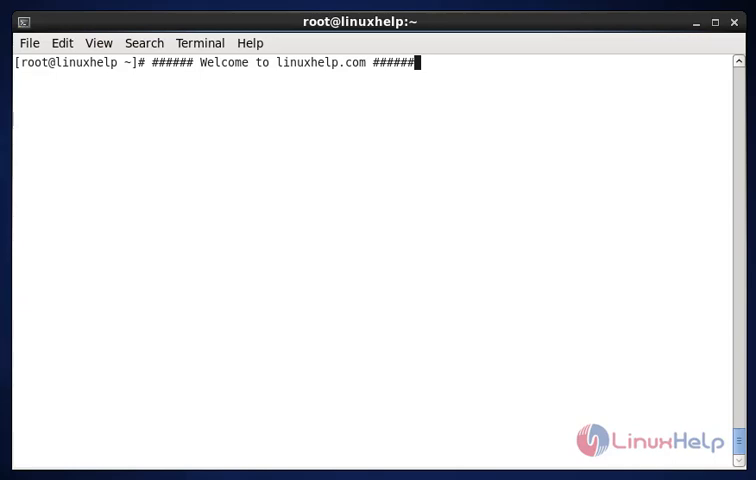
mouse_move(623, 112)
text(yum o)
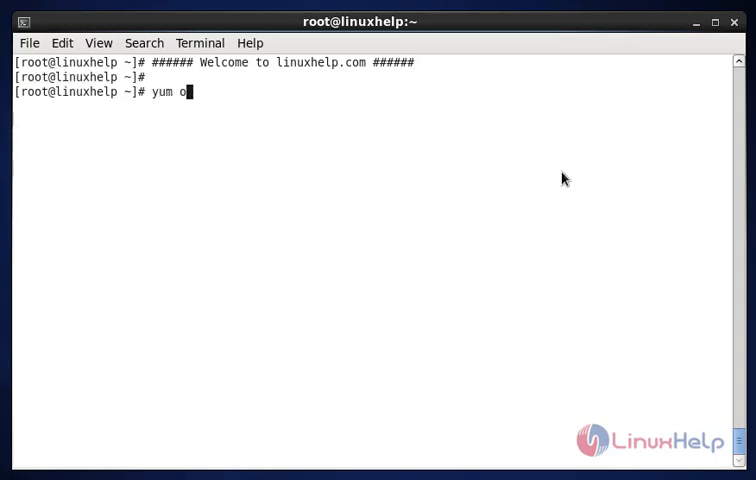
Install glibc, alsa-lib, freetype, libICE, libSM, libX11 and related libraries with yum, confirming both prompts
text(inst)
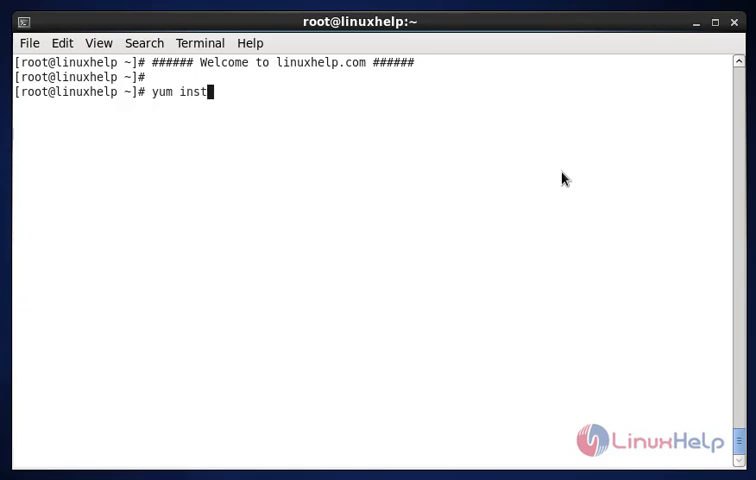
text(all)
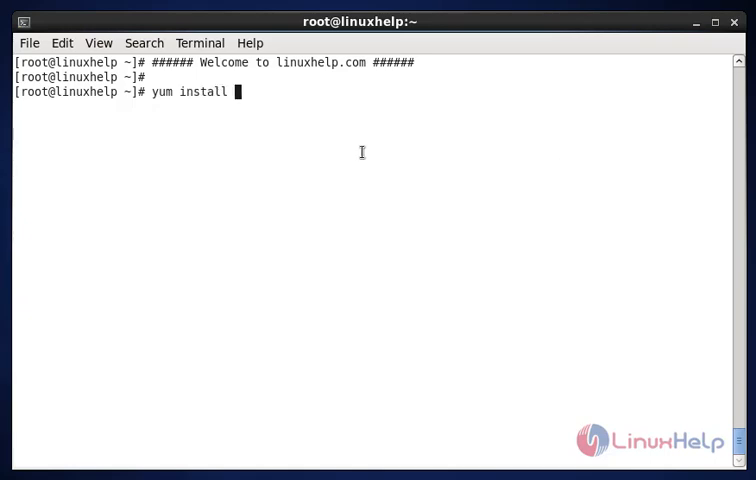
text(glibc alsa-lib freetype libICE libSM libX11 libXau libXdamage libXext libXfixes libXi libXrandr libXrender libXtst libgcc libuuid libxcb zlib)
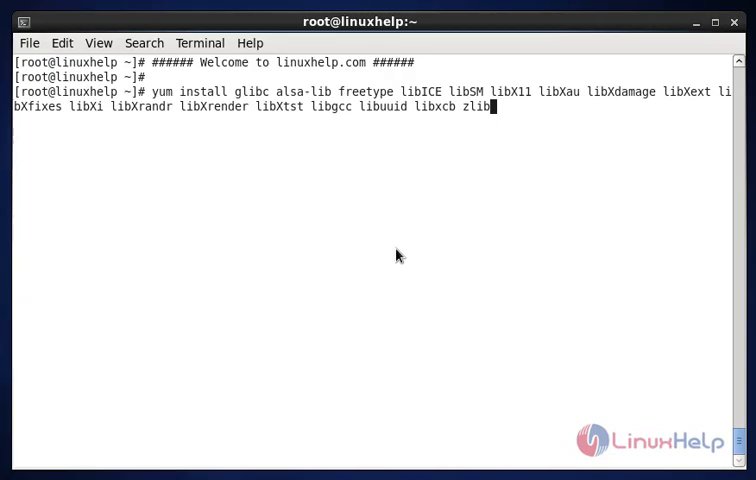
key(Return)
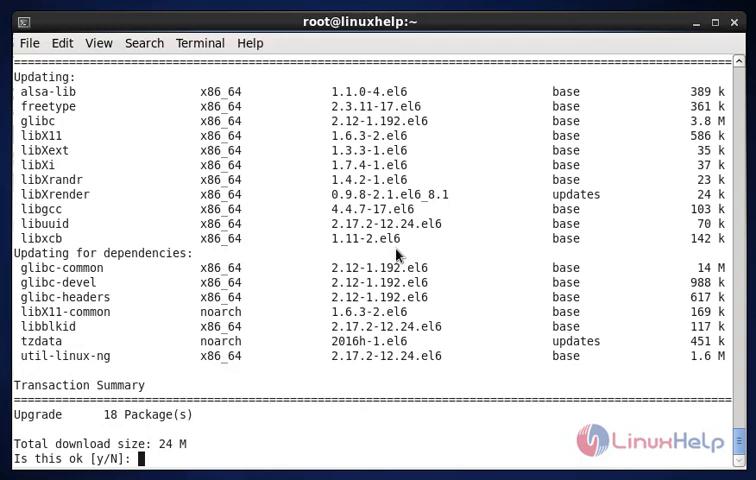
text(y)
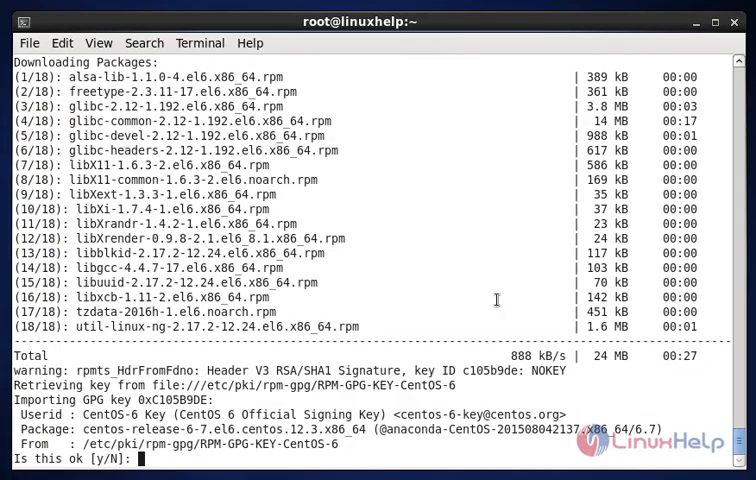
text(y)
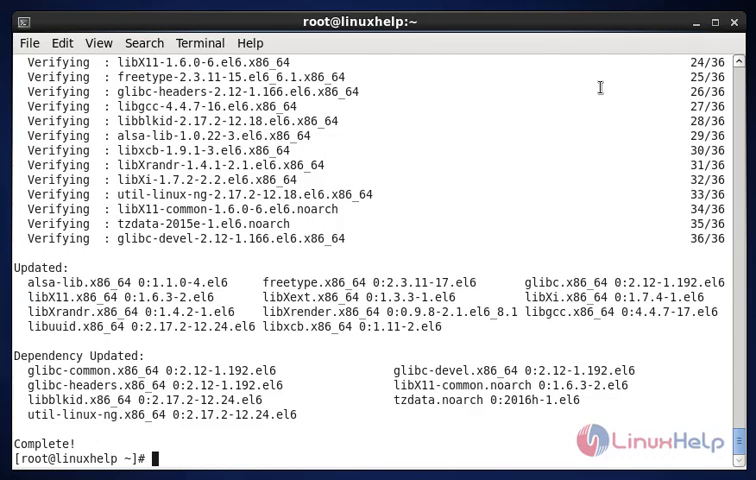
Download teamviewer.i686.rpm from download.teamviewer.com with wget
text(wget)
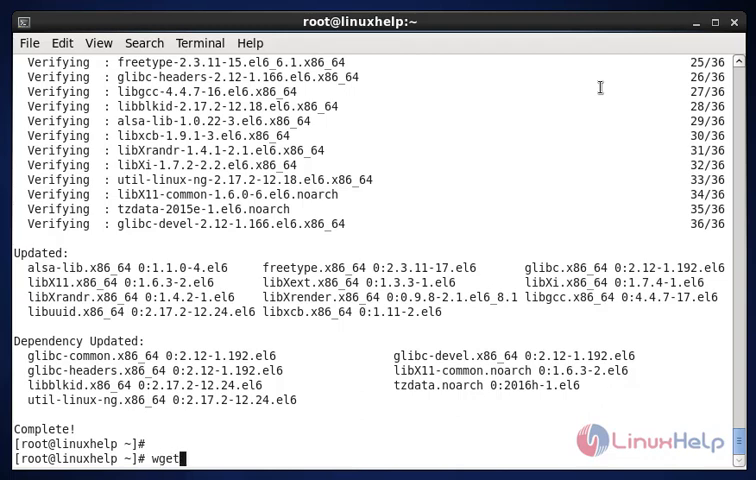
mouse_move(346, 398)
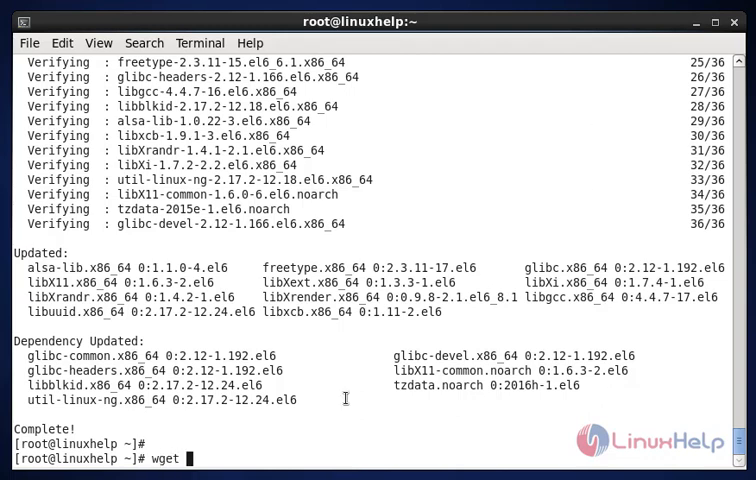
text(http://download.teamviewer.com/download/teamviewer.i686.rpm)
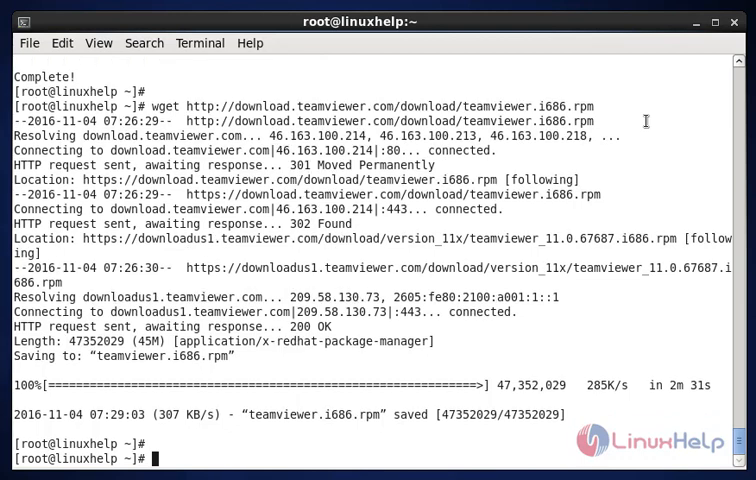
Install the local teamviewer.i686.rpm package with yum, confirming with y
text(yum)
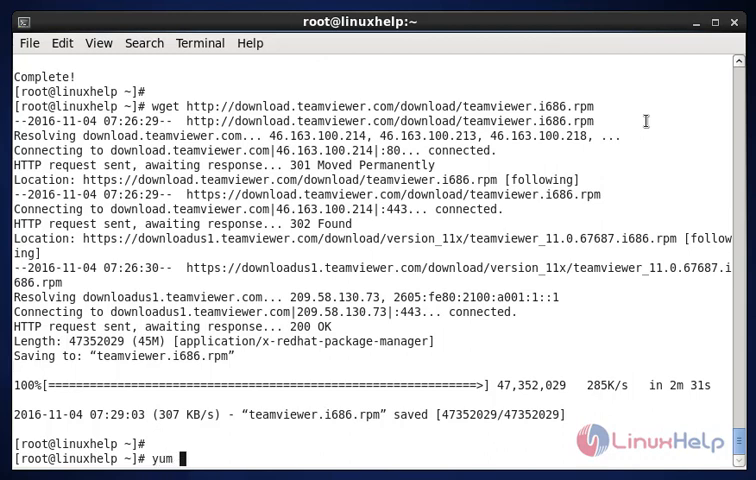
text(install)
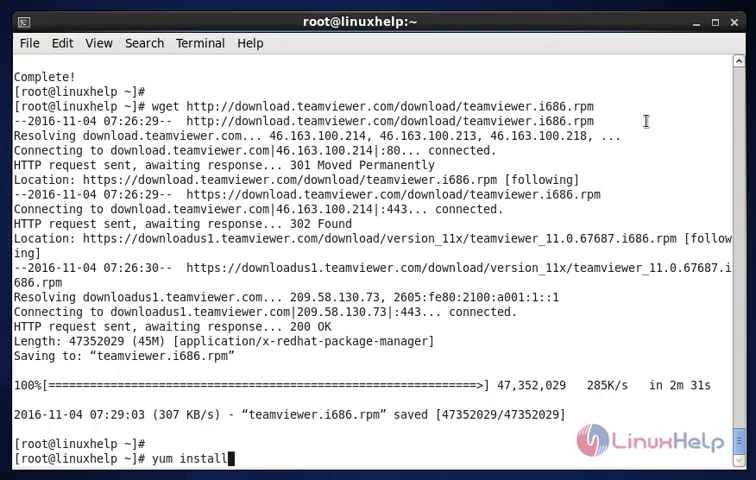
text(teamviewer.i686.rpm)
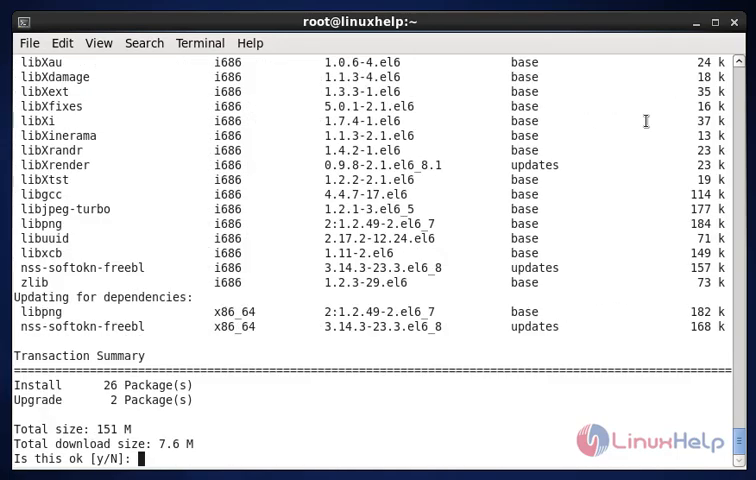
text(y)
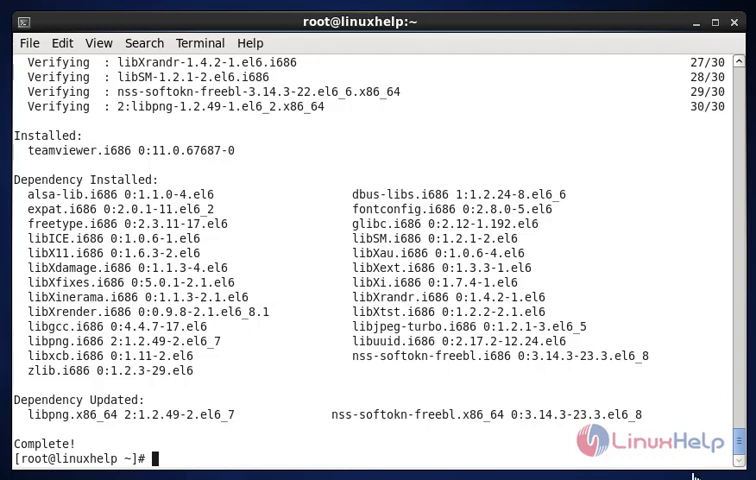
Launch teamviewer from the terminal, accept its license agreement and close the introduction tour
text(t)
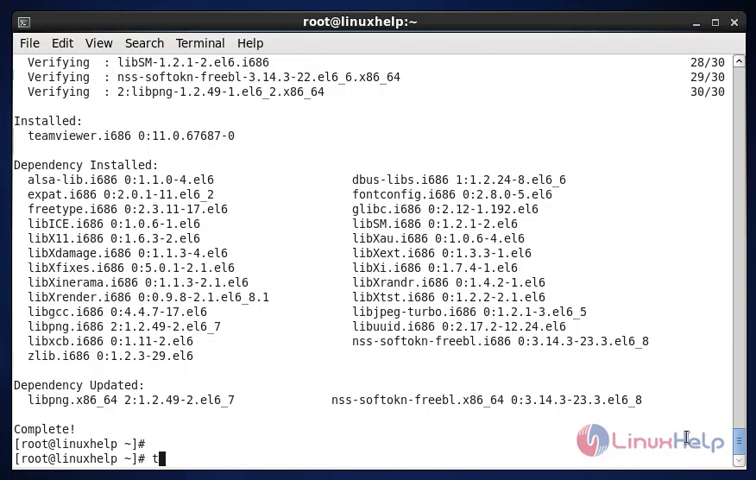
text(eamview)
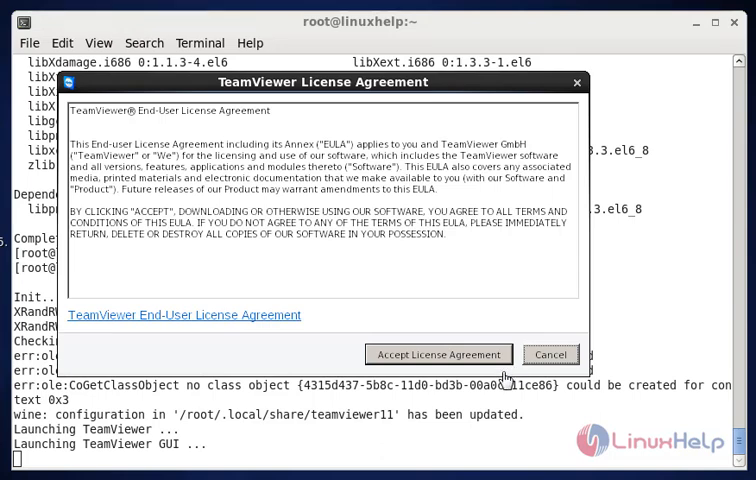
mouse_move(438, 354)
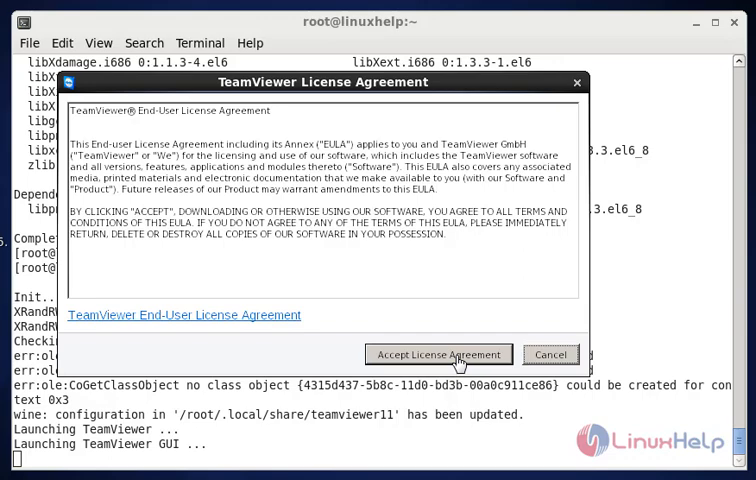
click(438, 354)
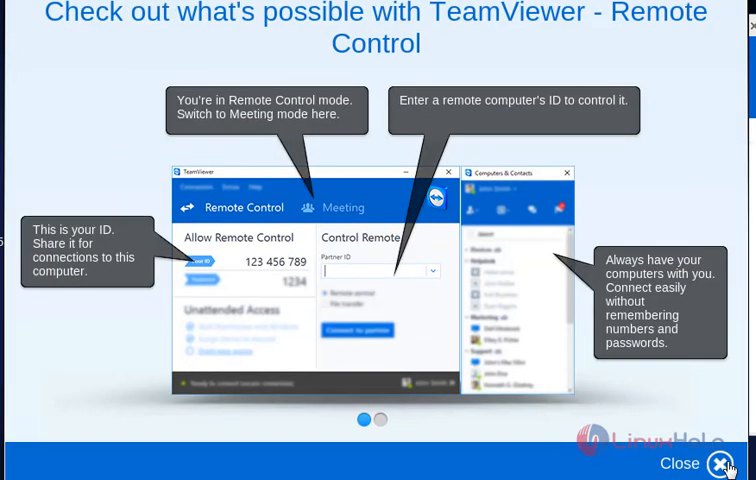
mouse_move(710, 458)
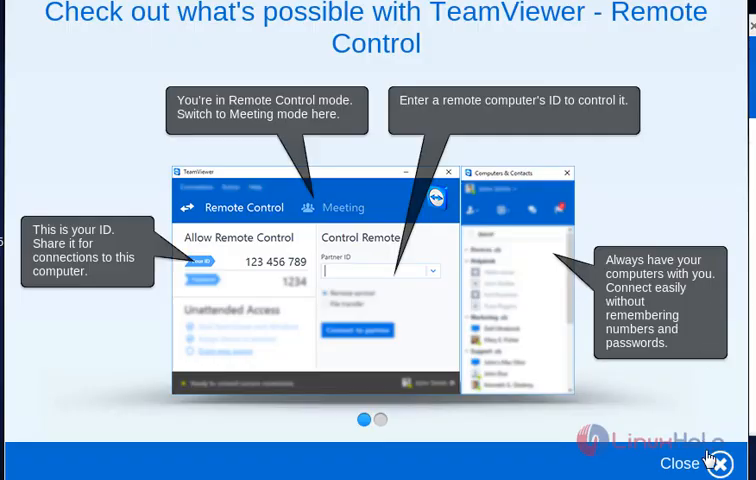
click(680, 463)
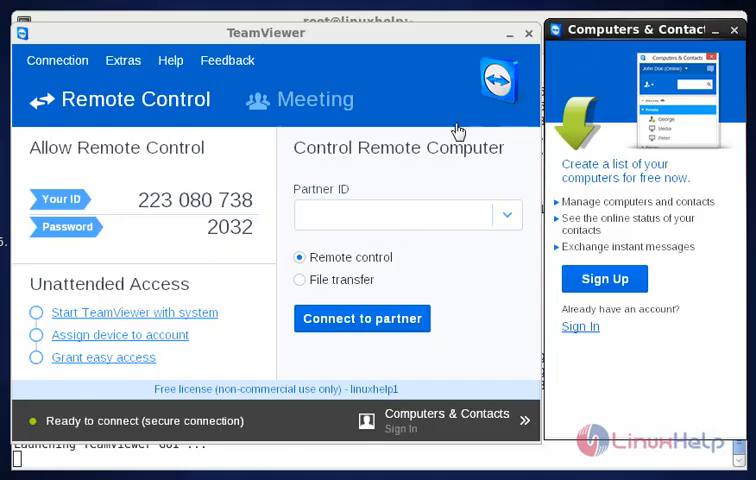
mouse_move(407, 175)
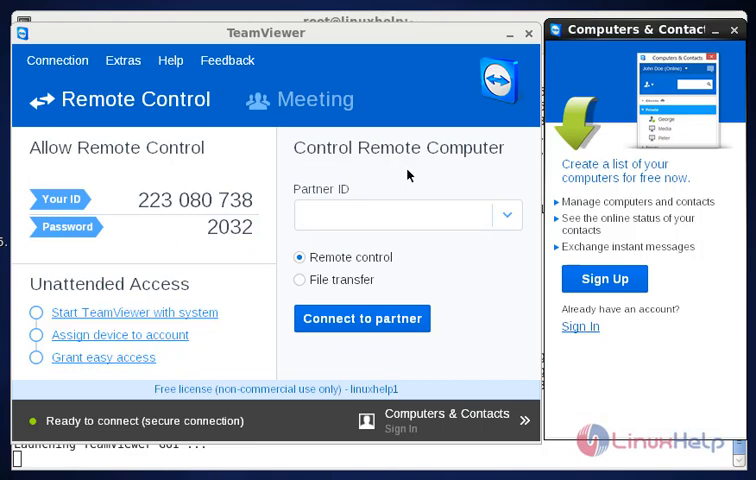
mouse_move(378, 306)
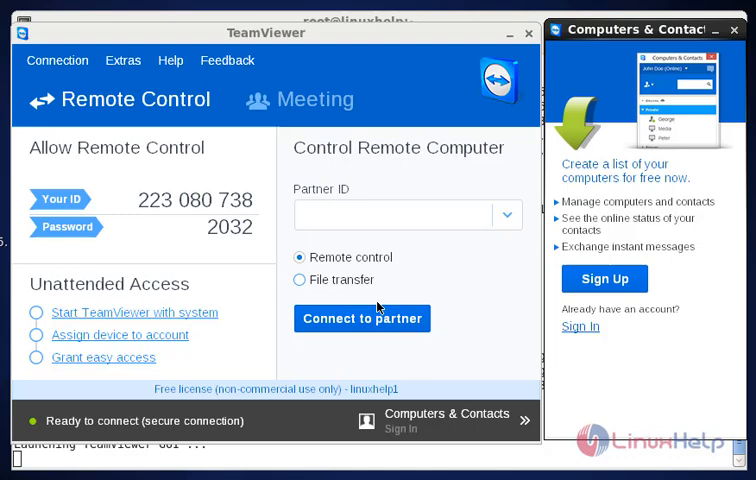